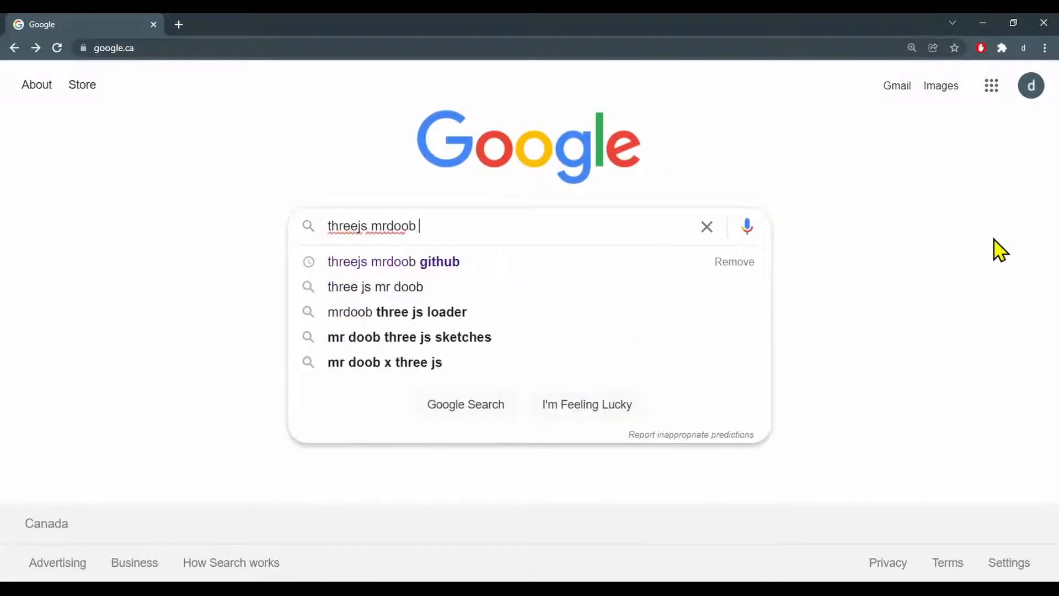
# - Find the mrdoob/three.js repository on GitHub and go into examples/jsm
pyautogui.click(393, 262)
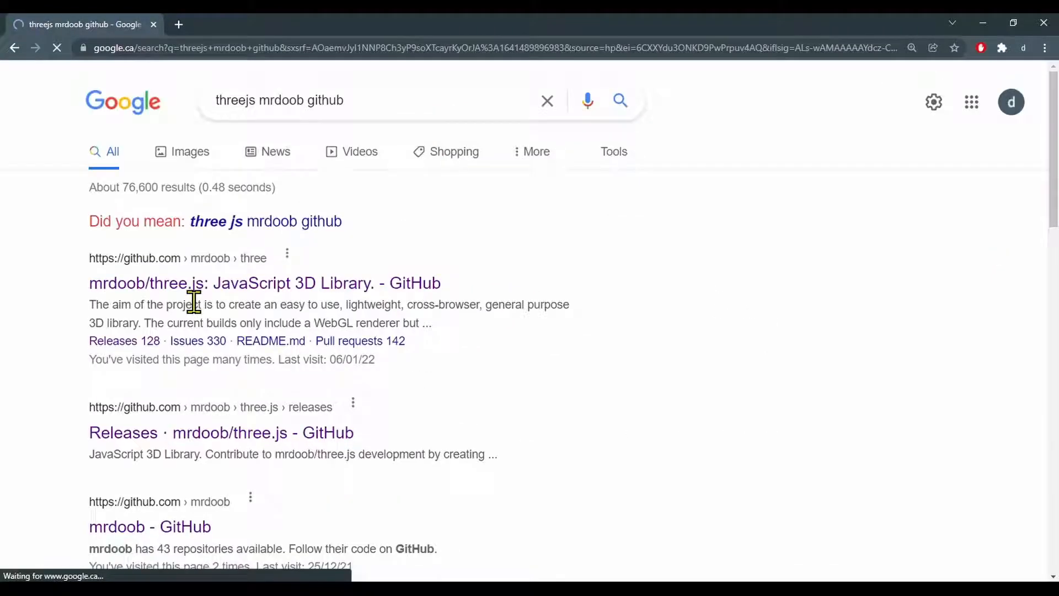
pyautogui.click(263, 283)
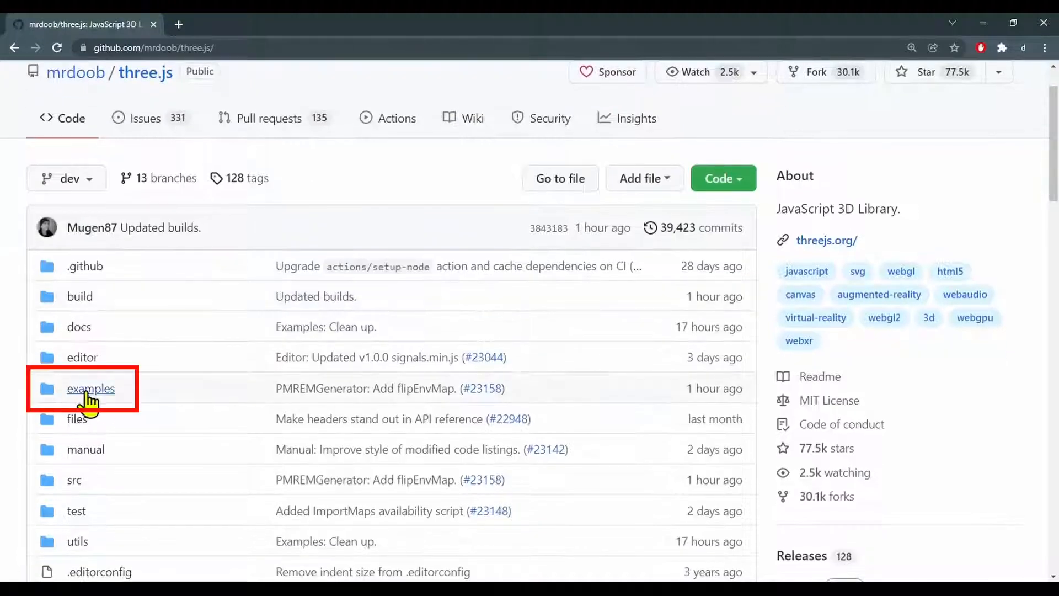
pyautogui.click(90, 388)
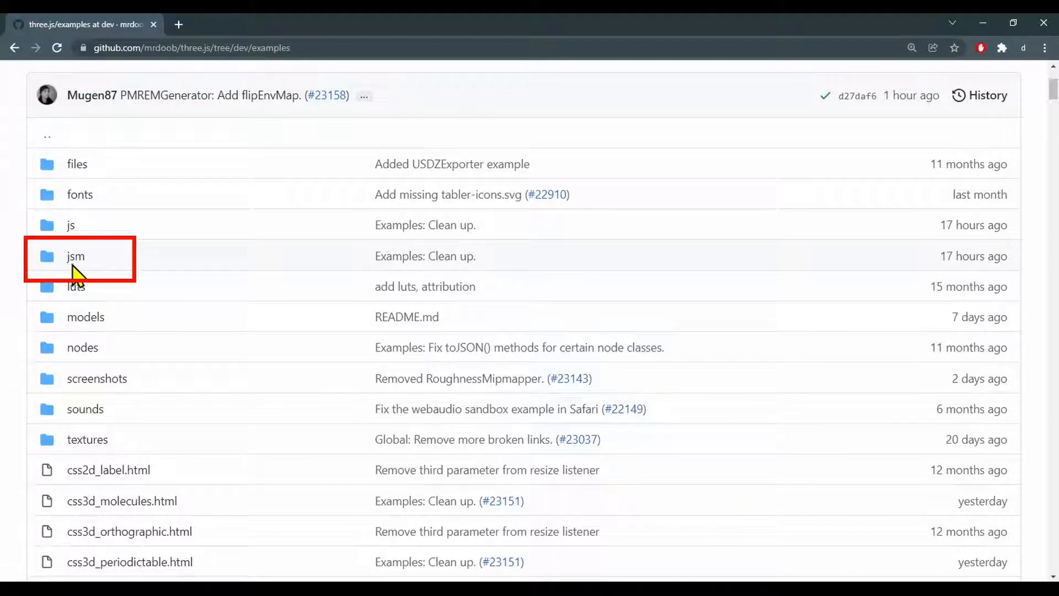
pyautogui.click(75, 255)
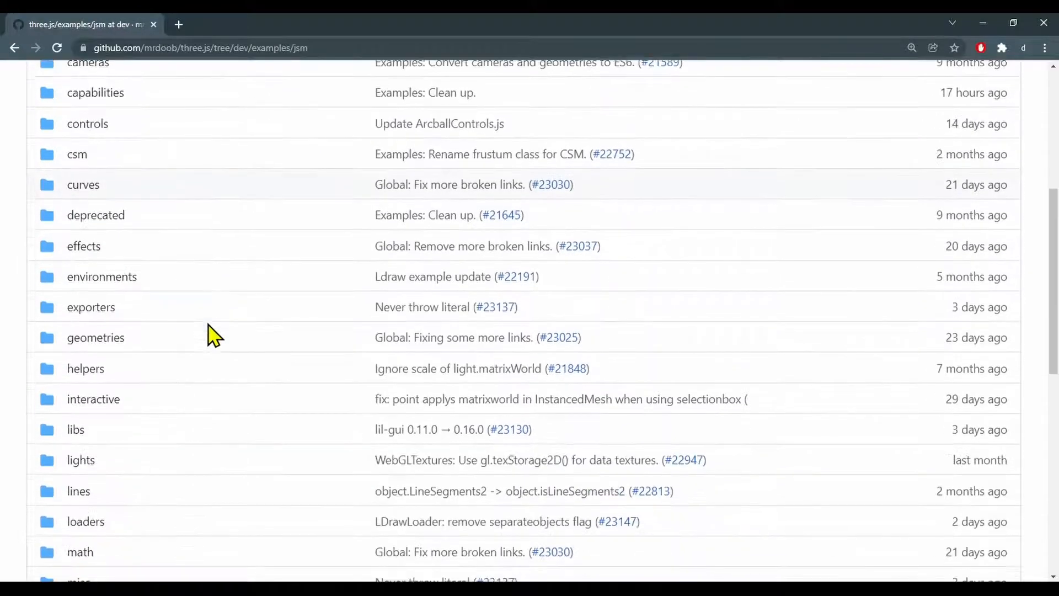
# - Enter the loaders folder and open the RGBELoader.js source file
pyautogui.scroll(-3)
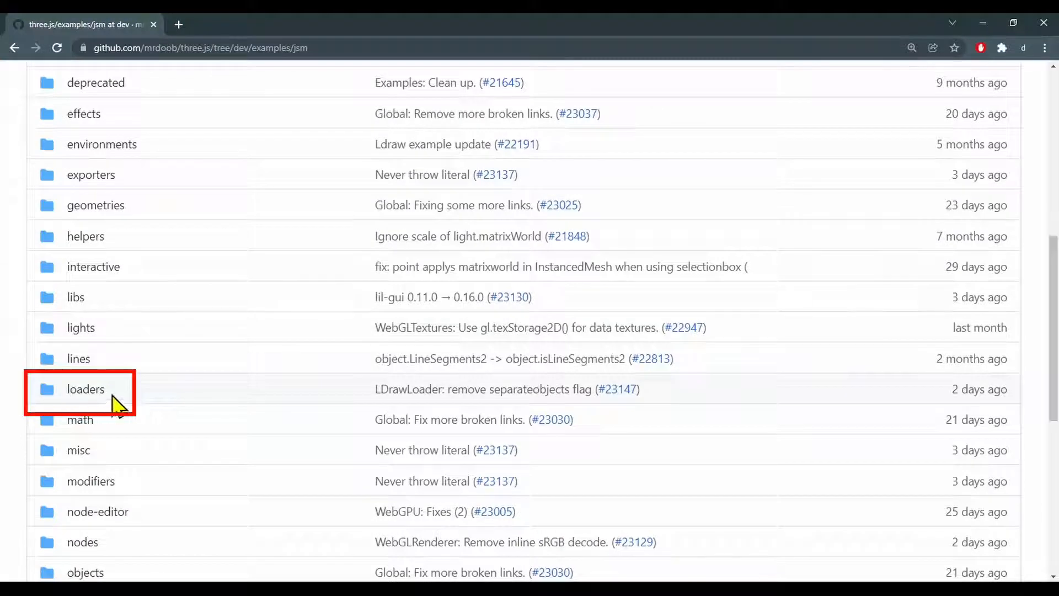
pyautogui.click(85, 389)
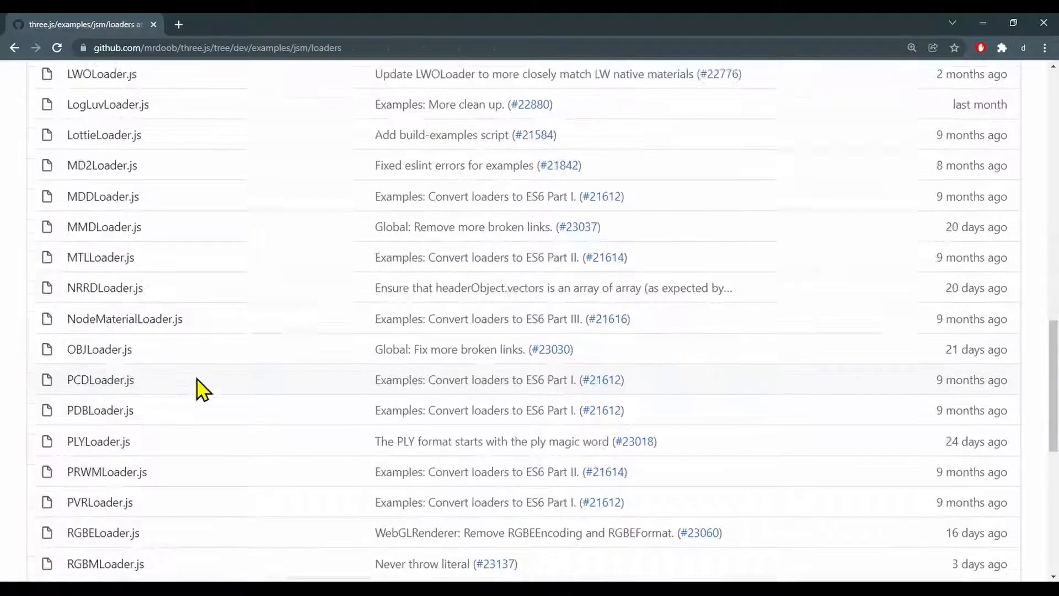
pyautogui.scroll(-3)
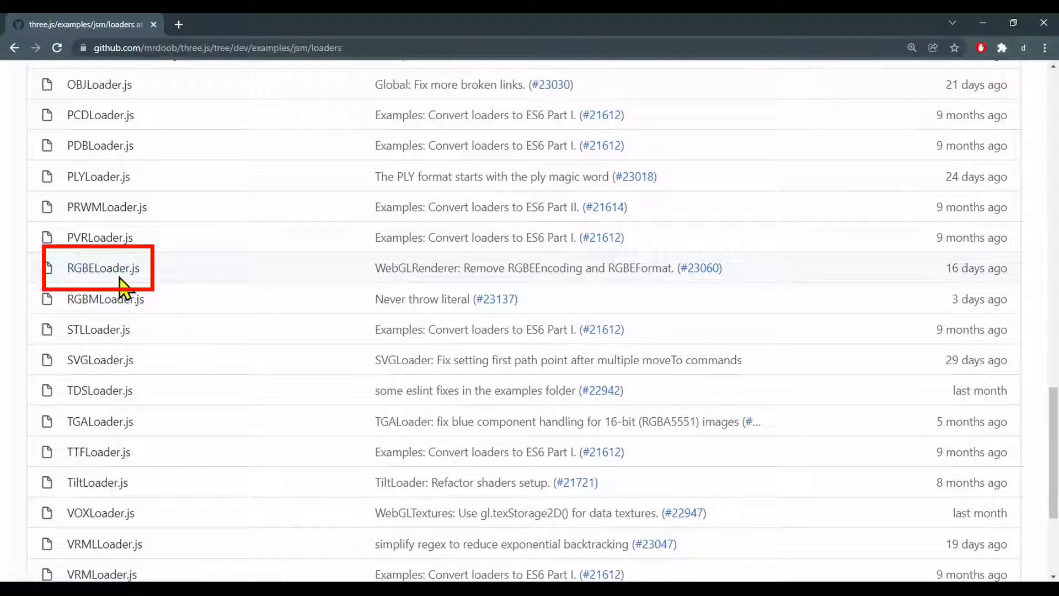
pyautogui.moveTo(86, 299)
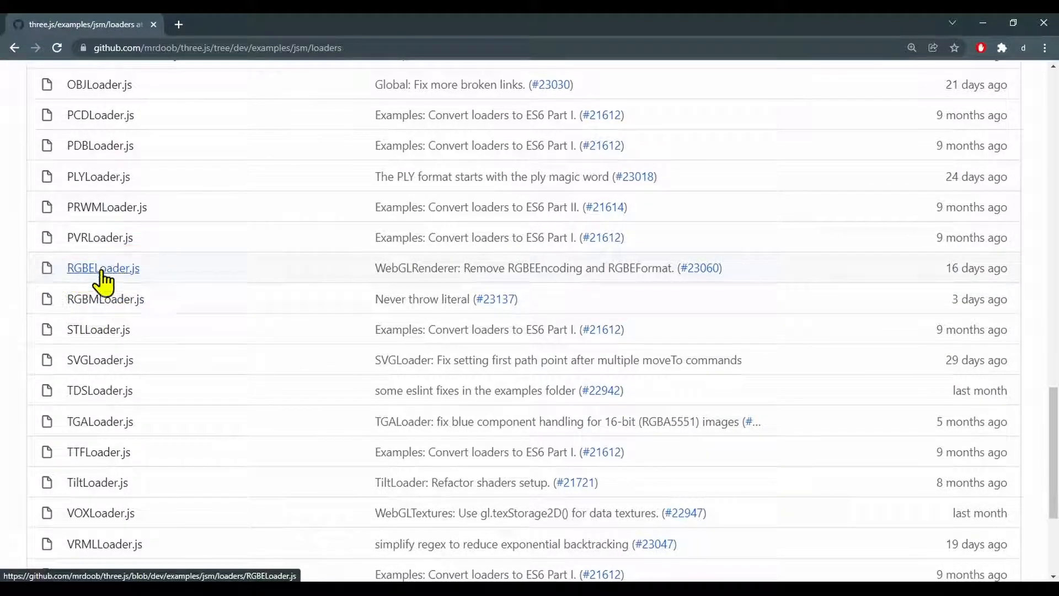
pyautogui.click(102, 267)
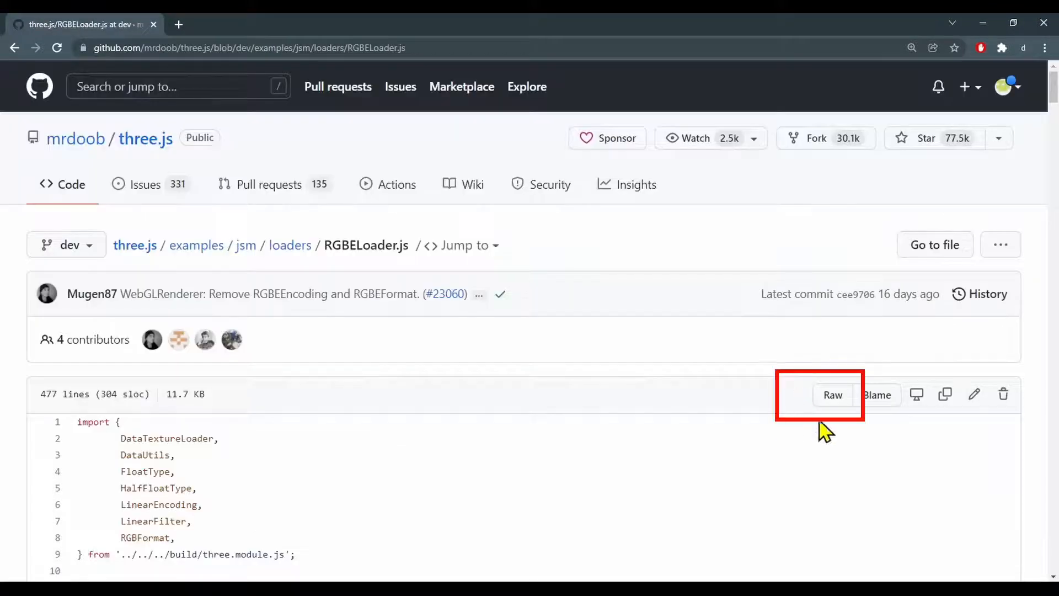
# - View the raw RGBELoader.js source on GitHub
pyautogui.click(832, 395)
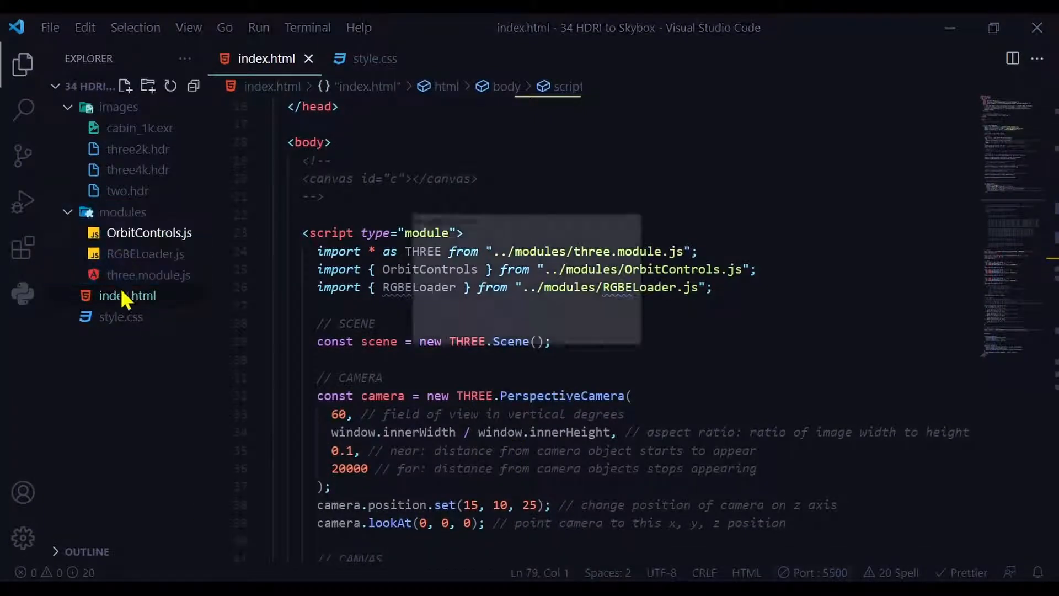
# - Open modules/RGBELoader.js, which imports '../modules/three.module.js'
pyautogui.click(146, 253)
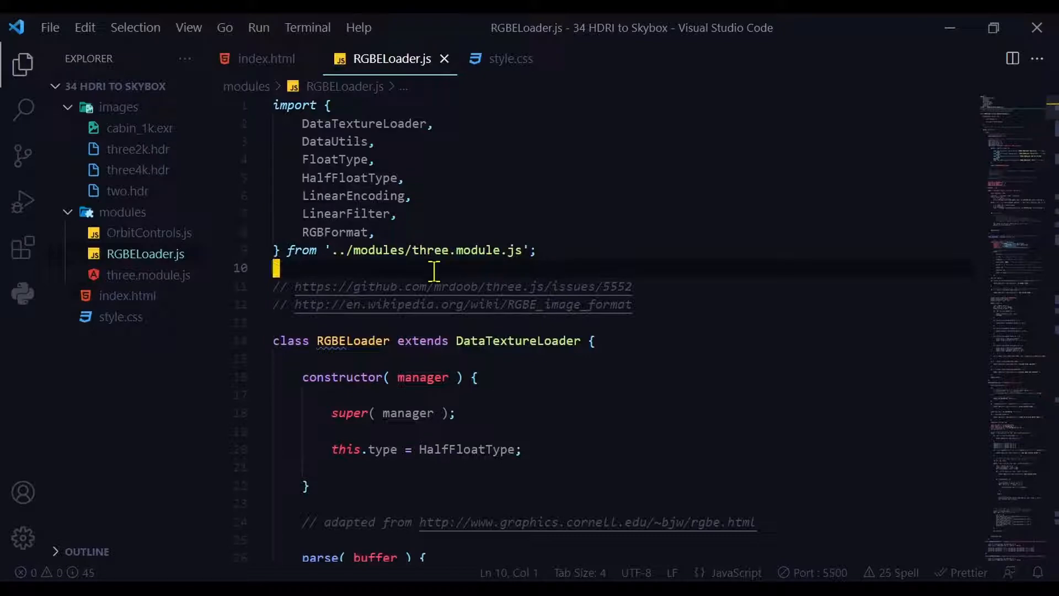
pyautogui.moveTo(336, 297)
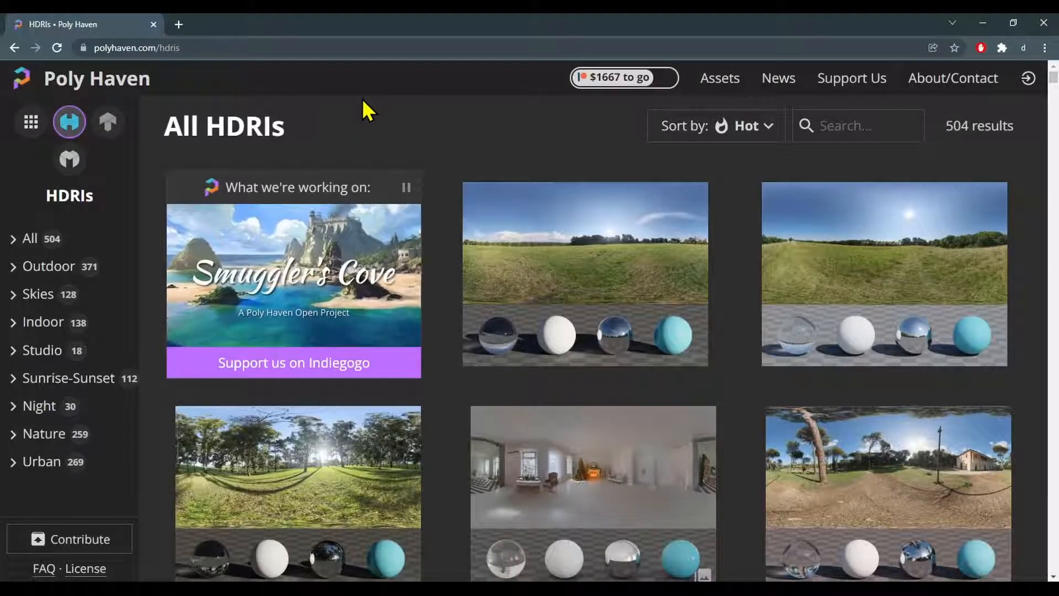
# - Download the River Walk 1 HDRI from Poly Haven at 4K resolution in HDR format
pyautogui.scroll(-3)
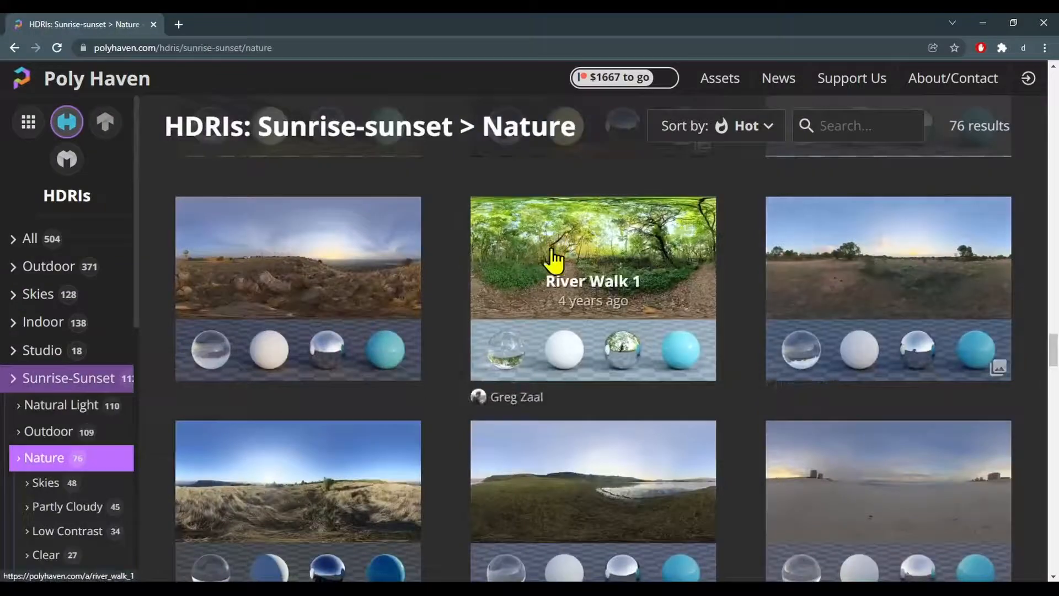
pyautogui.click(592, 277)
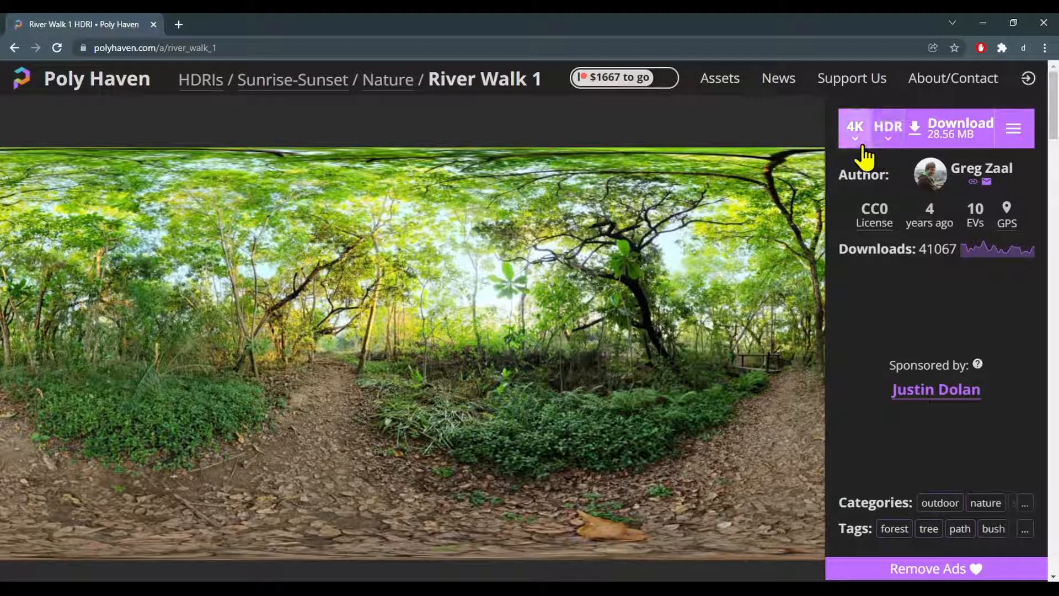
pyautogui.click(854, 128)
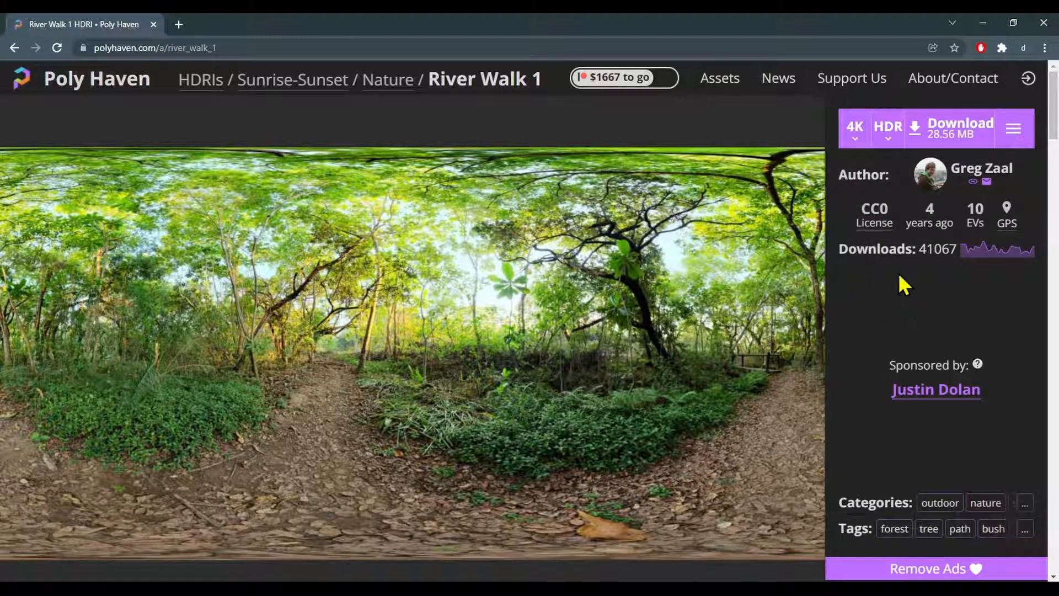
pyautogui.click(887, 128)
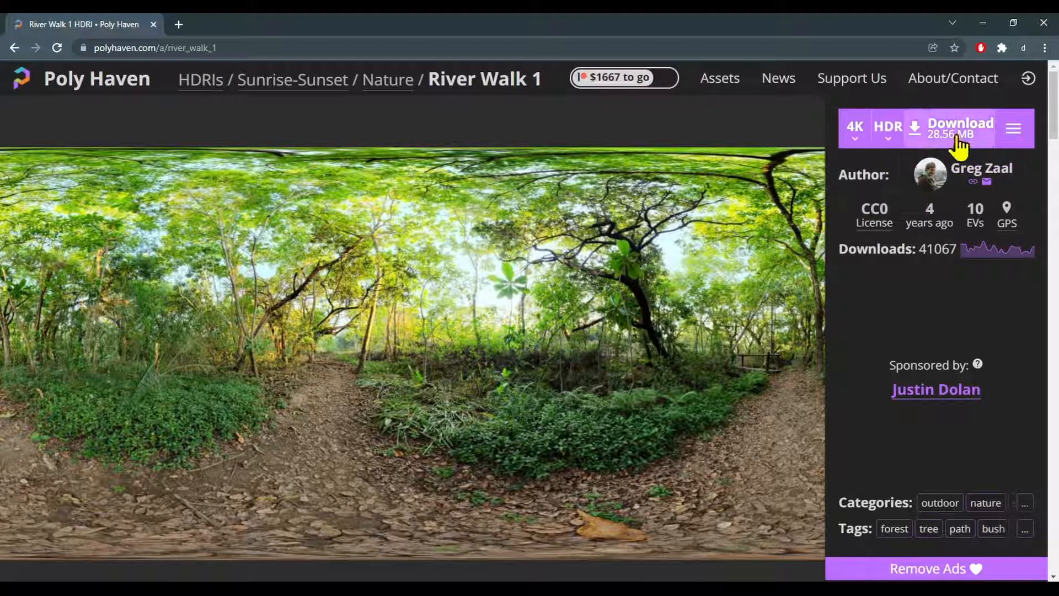
pyautogui.click(960, 128)
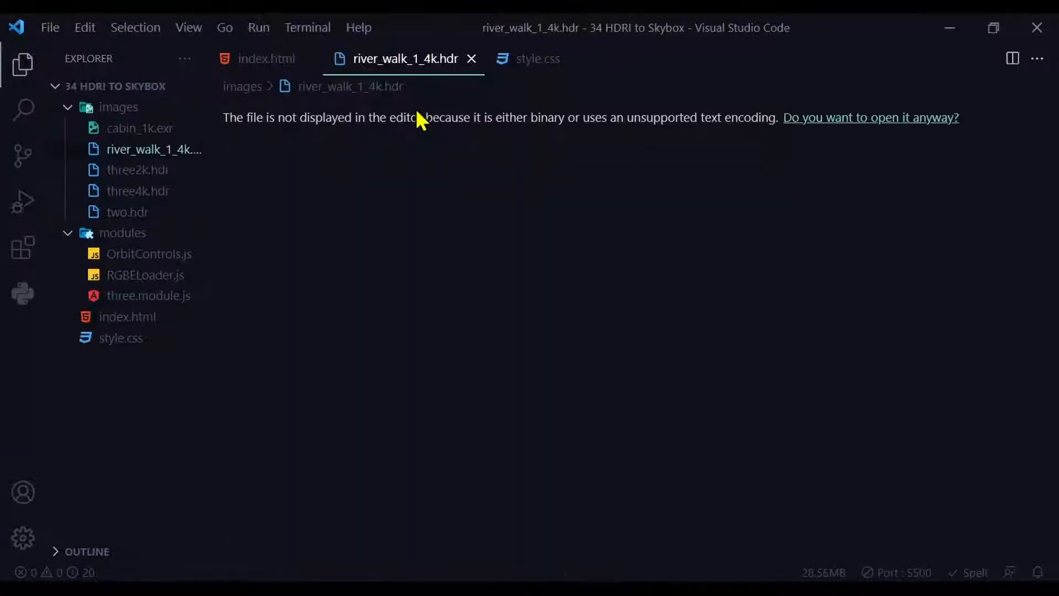
# - Rename river_walk_1_4k.hdr to river4k.hdr from the Explorer
pyautogui.rightClick(154, 149)
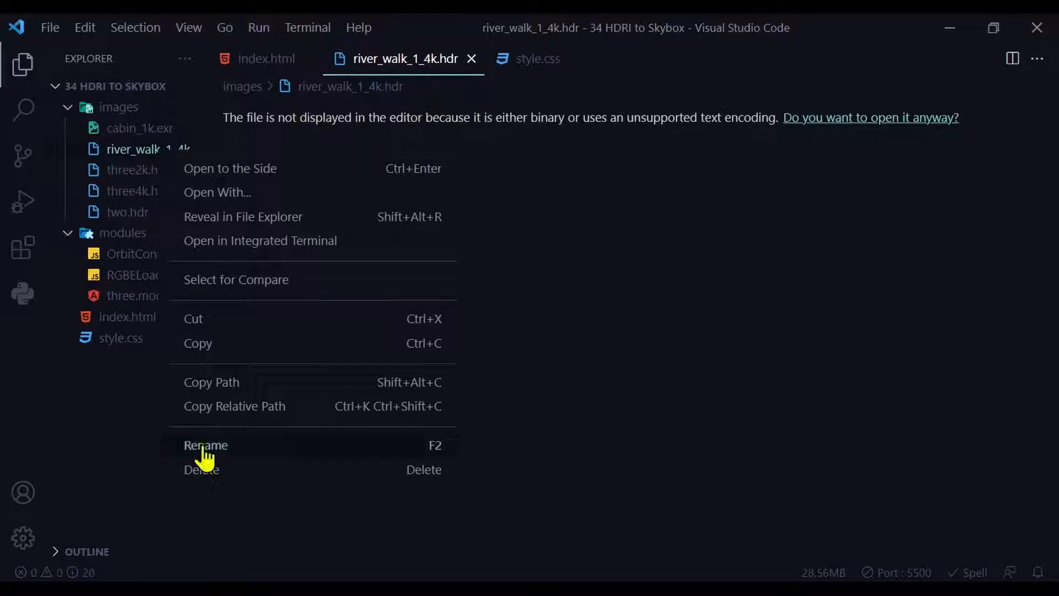
pyautogui.click(205, 445)
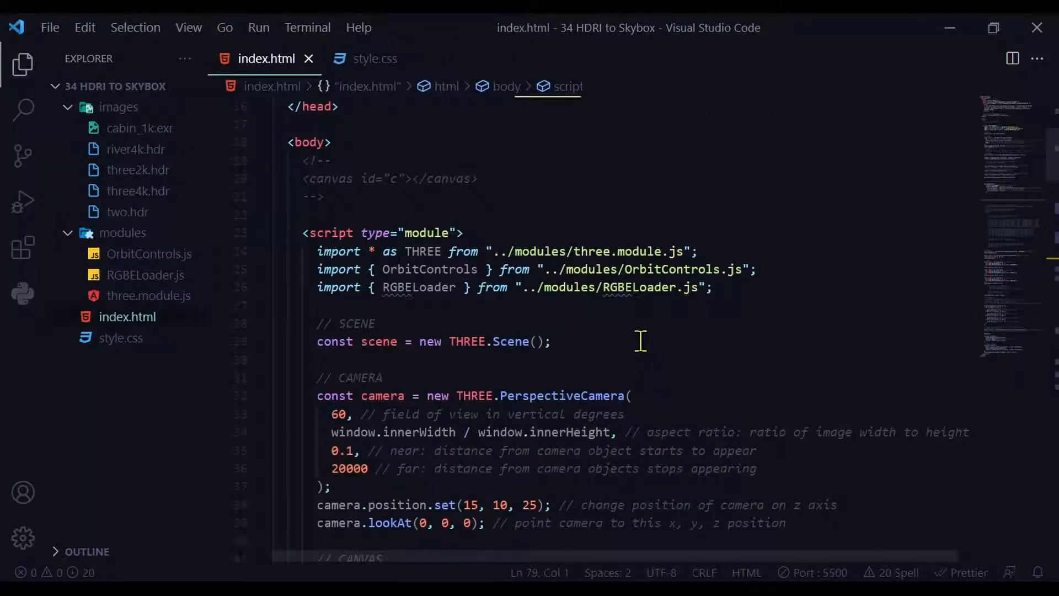
pyautogui.moveTo(405, 233)
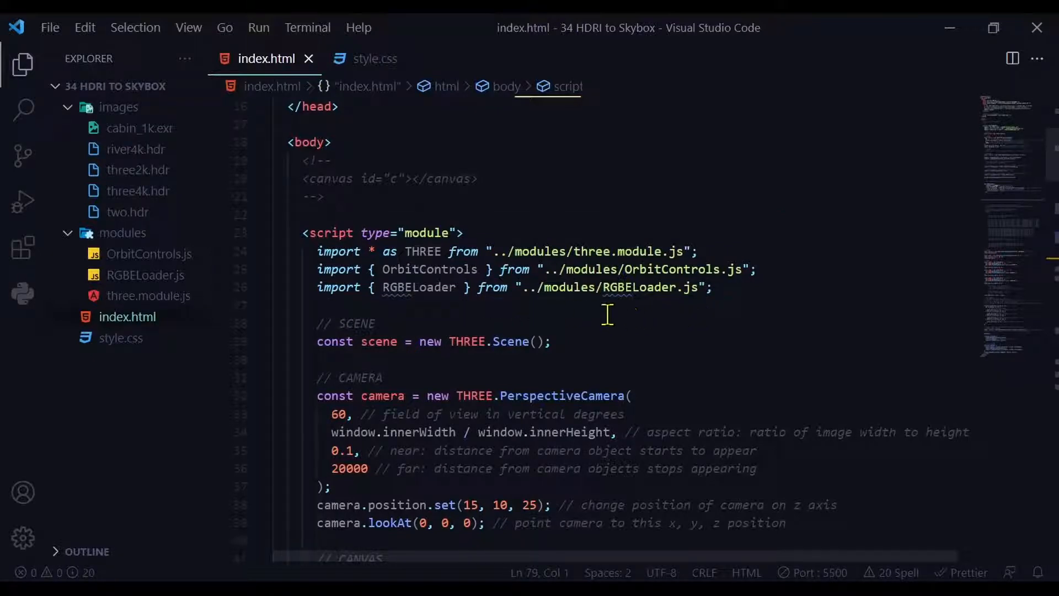
pyautogui.moveTo(691, 322)
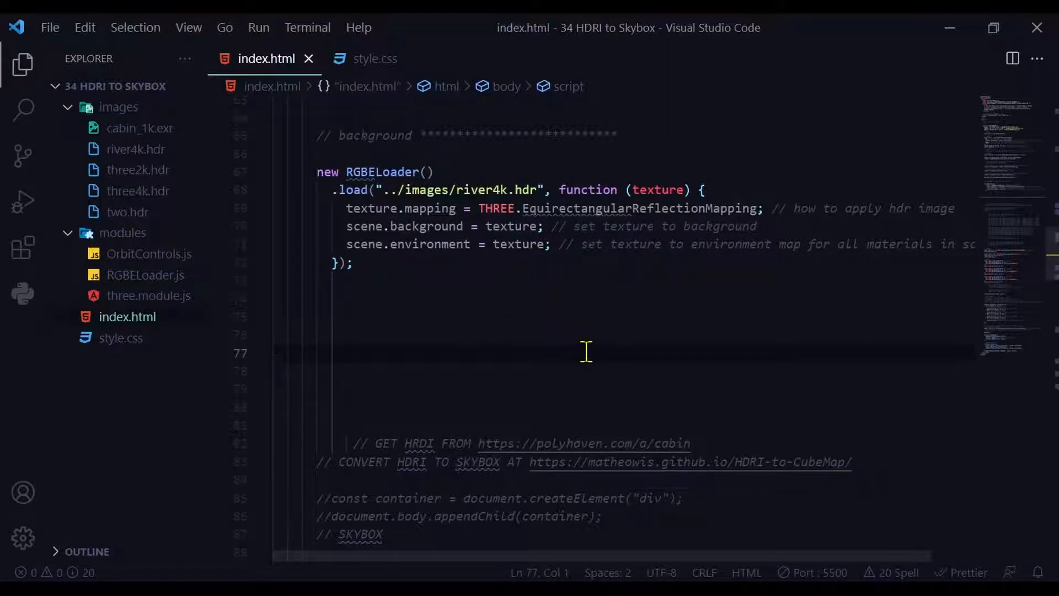
pyautogui.moveTo(528, 213)
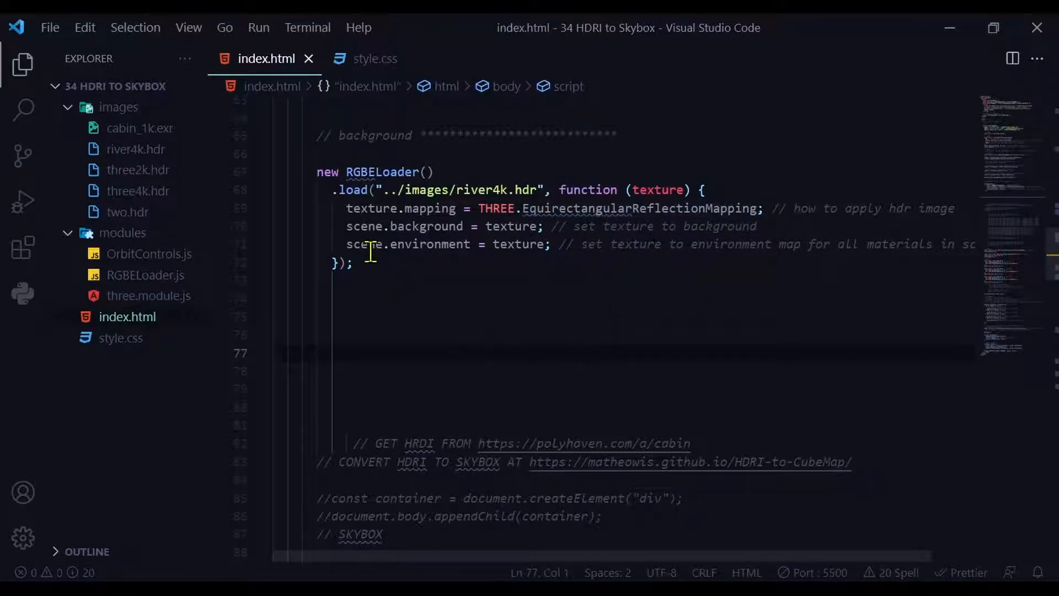
pyautogui.moveTo(465, 280)
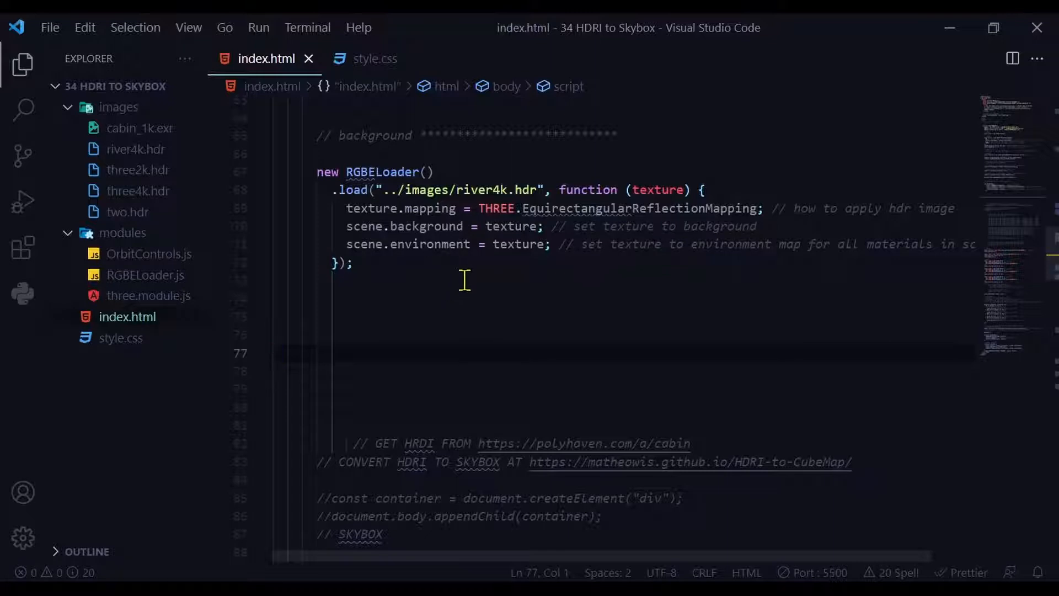
pyautogui.moveTo(613, 304)
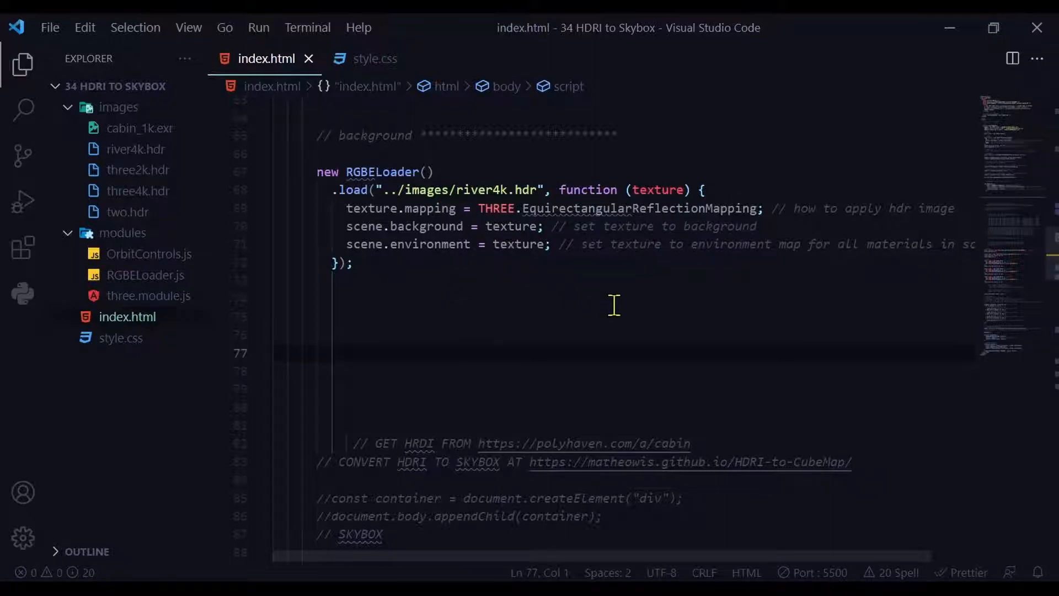
pyautogui.moveTo(669, 318)
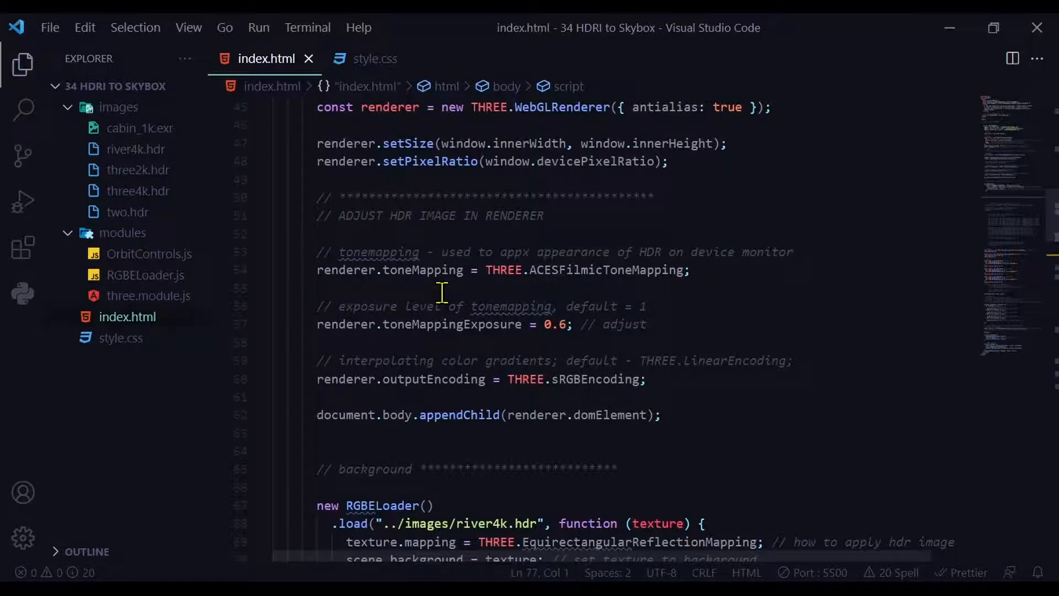
pyautogui.moveTo(389, 292)
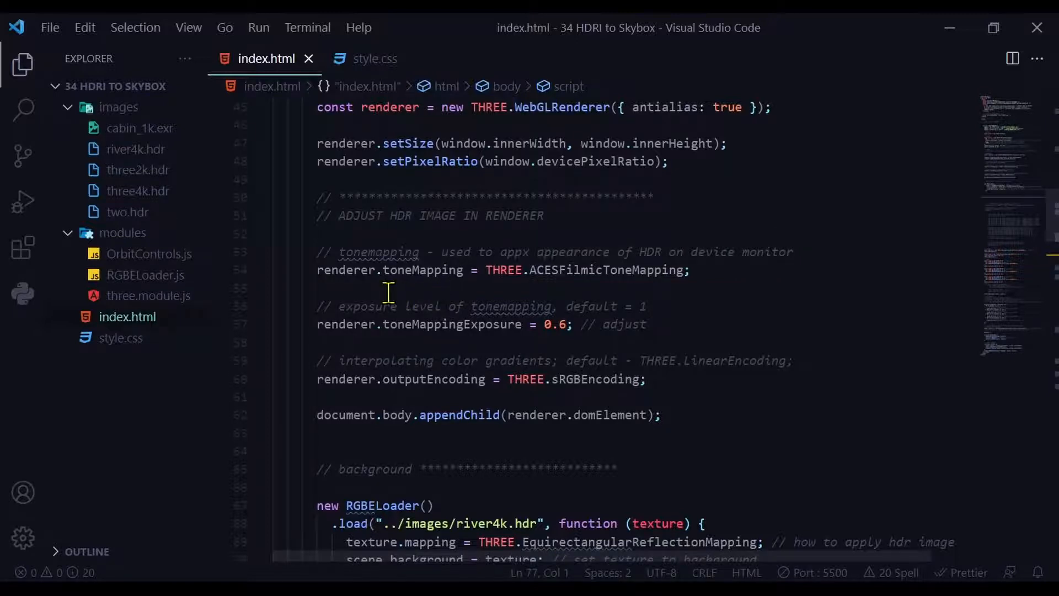
pyautogui.moveTo(478, 290)
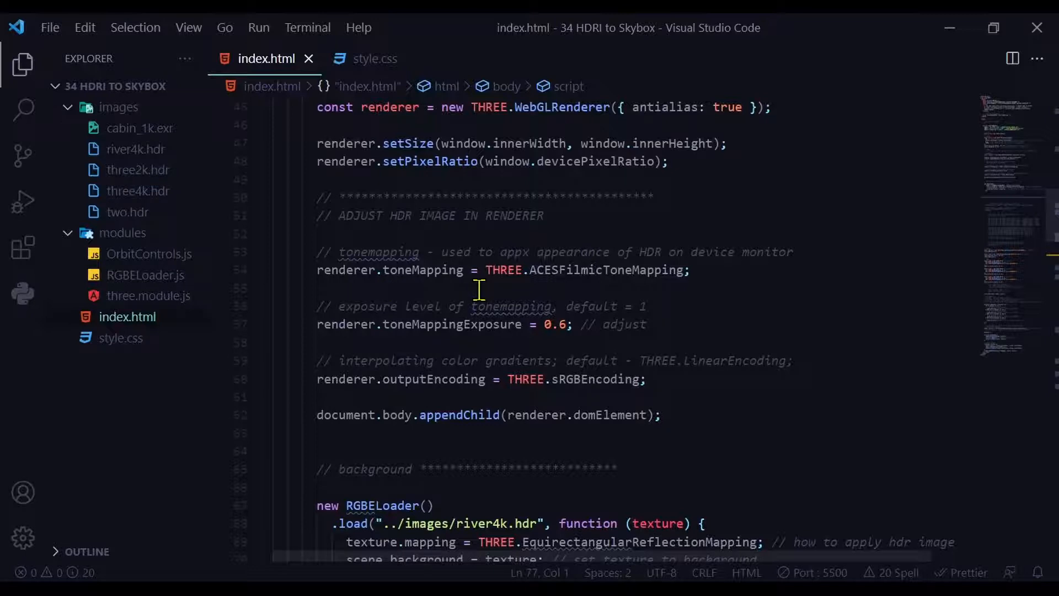
pyautogui.moveTo(548, 293)
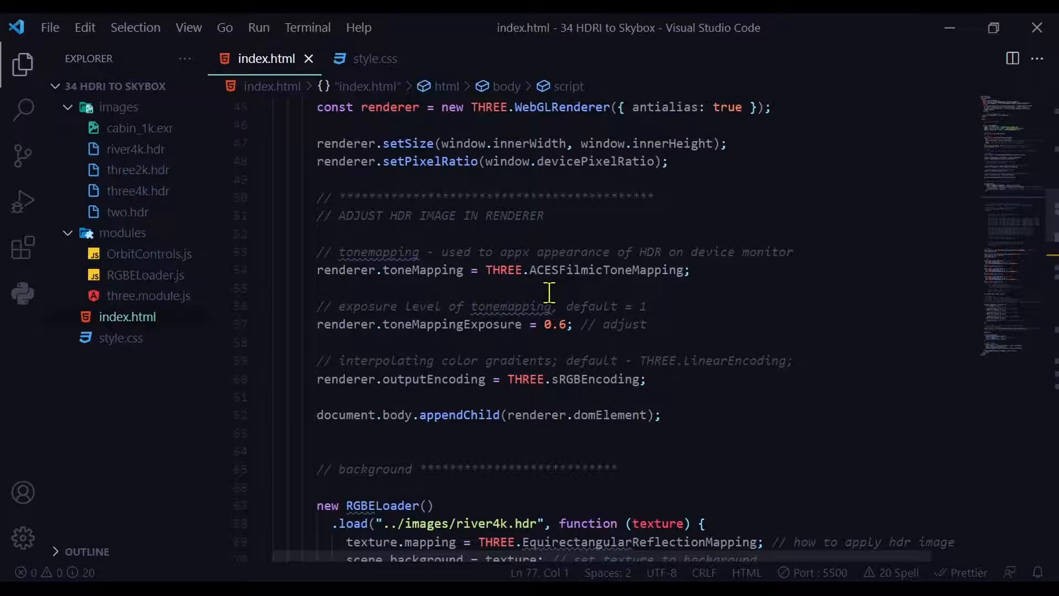
pyautogui.moveTo(706, 295)
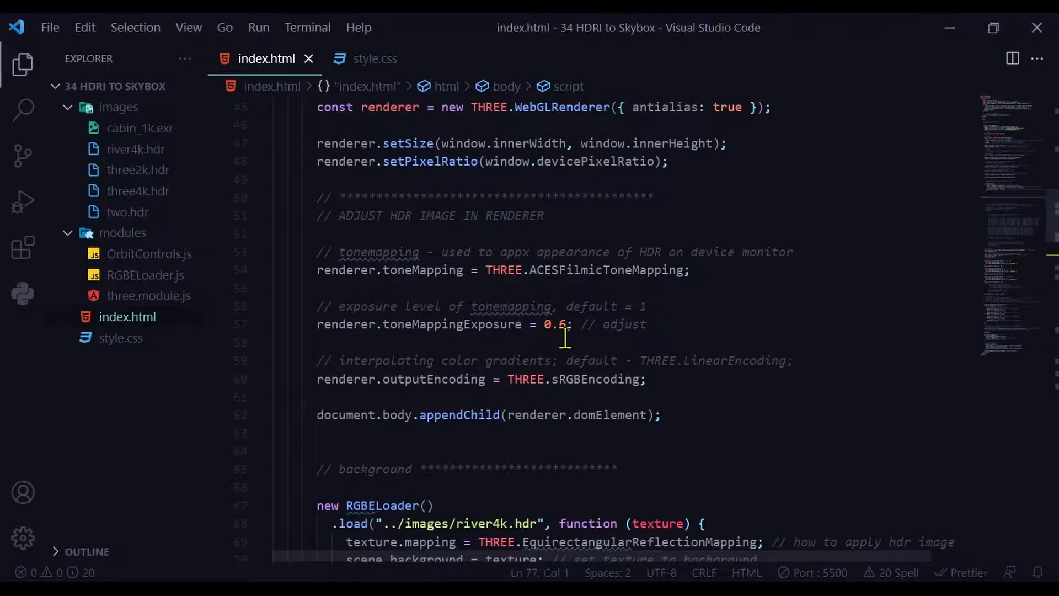
pyautogui.moveTo(574, 340)
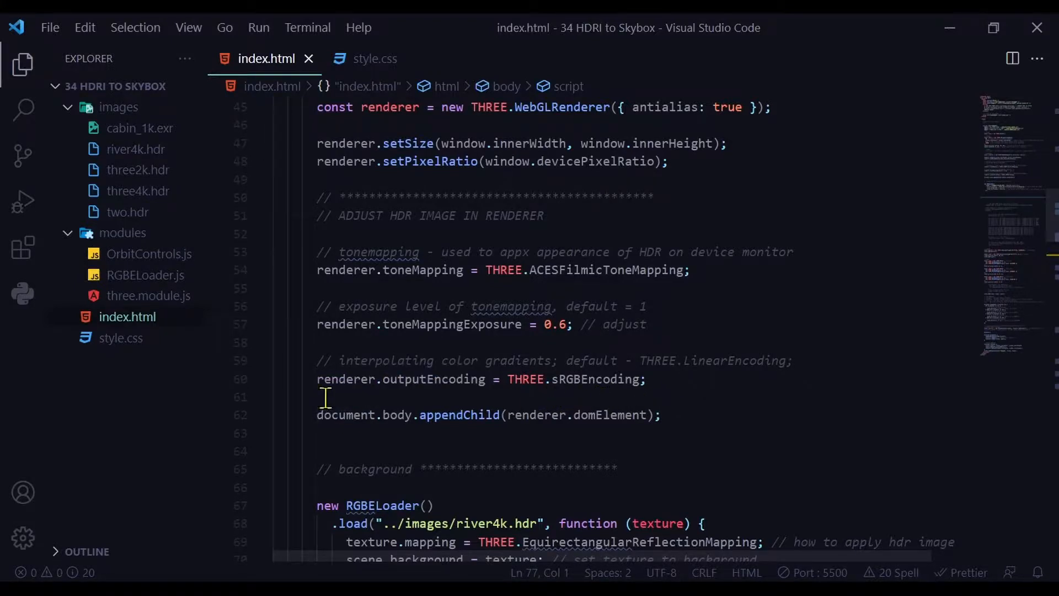
pyautogui.moveTo(471, 398)
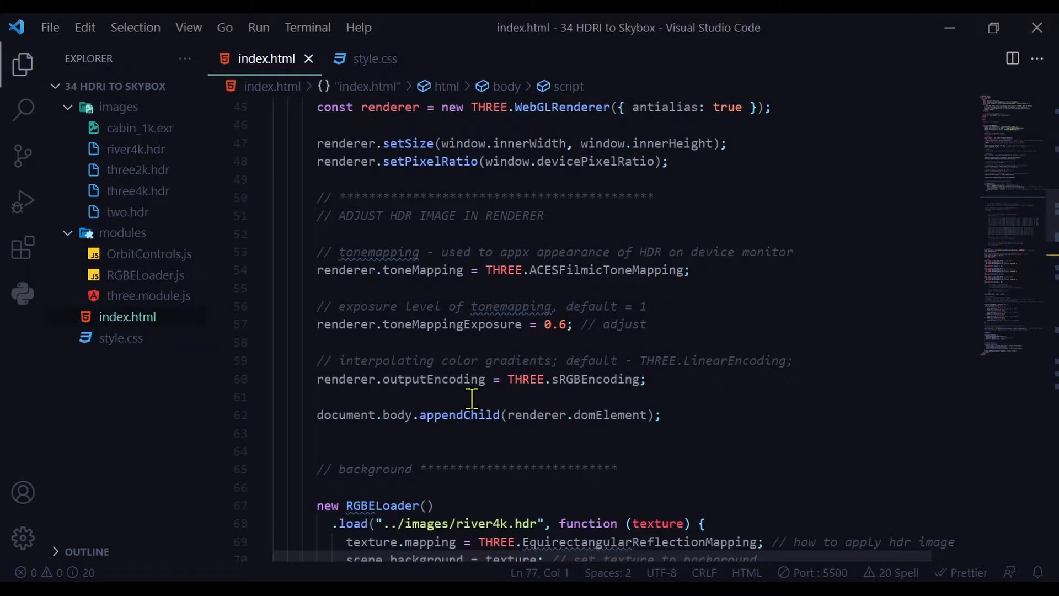
pyautogui.moveTo(577, 398)
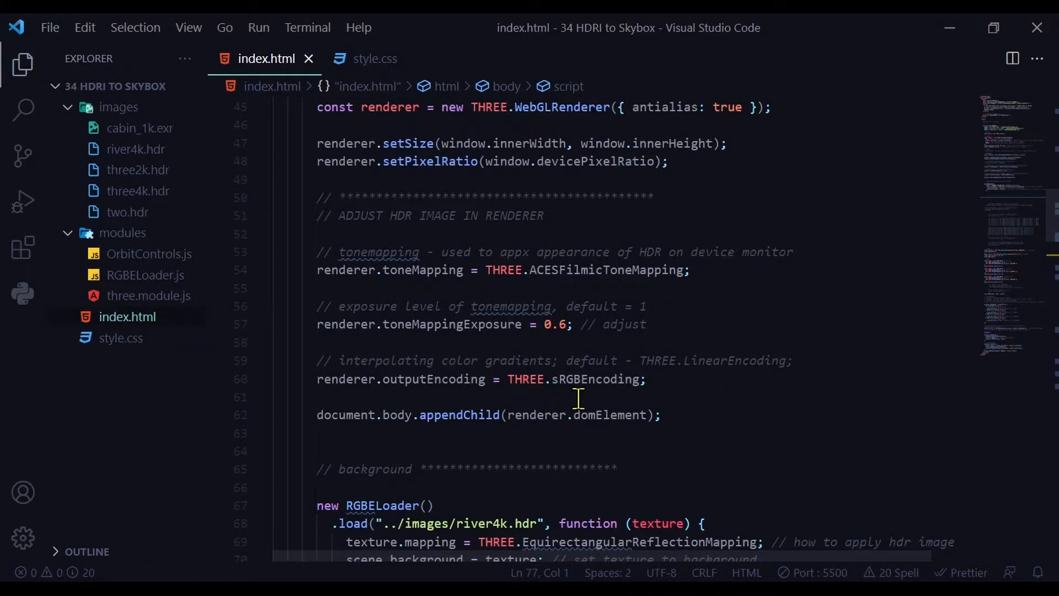